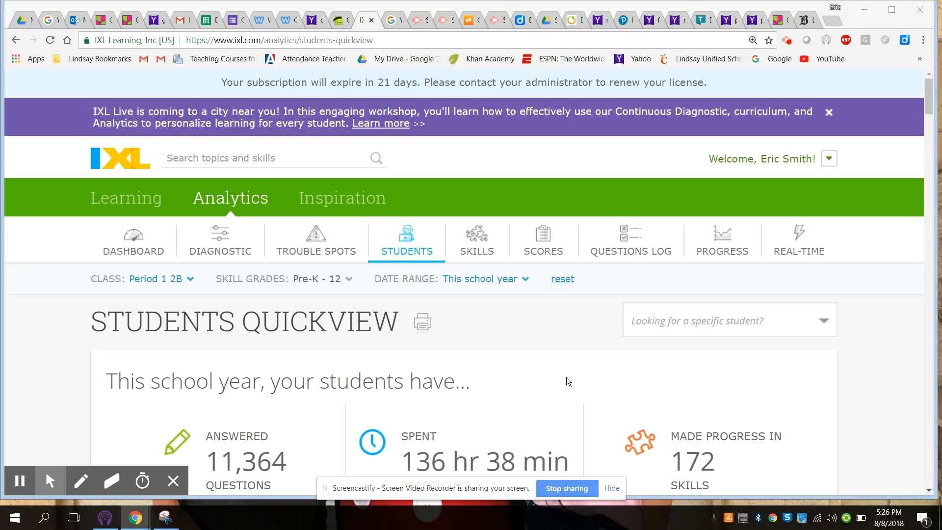
{"action": "mouse_move", "coordinate": [492, 359]}
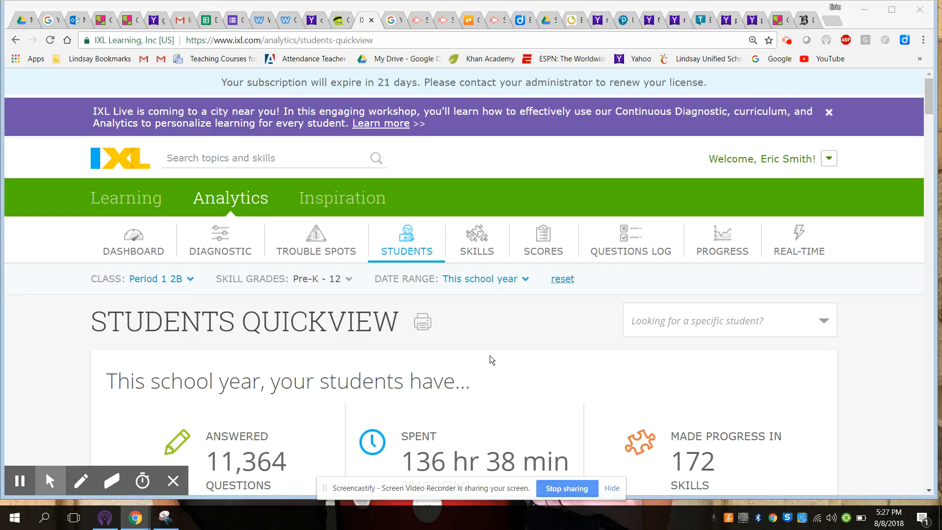
{"action": "mouse_move", "coordinate": [534, 343]}
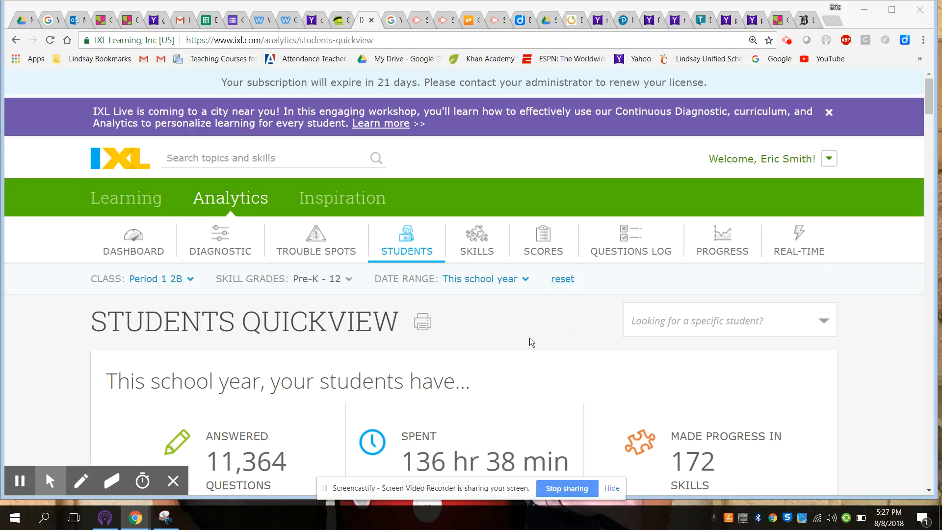
- Browse the Math skill lists from Pre-K through Calculus and choose the sixth-grade list
{"action": "left_click", "coordinate": [828, 112]}
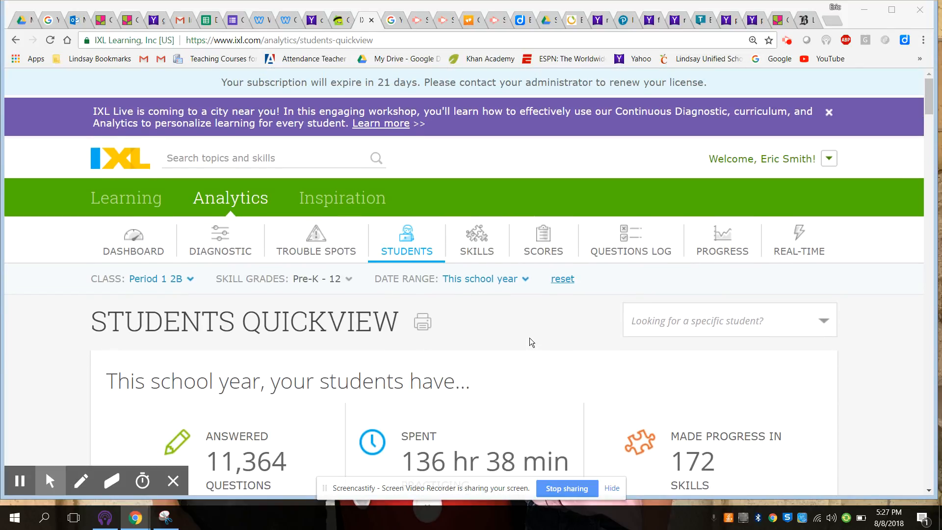
{"action": "mouse_move", "coordinate": [527, 345]}
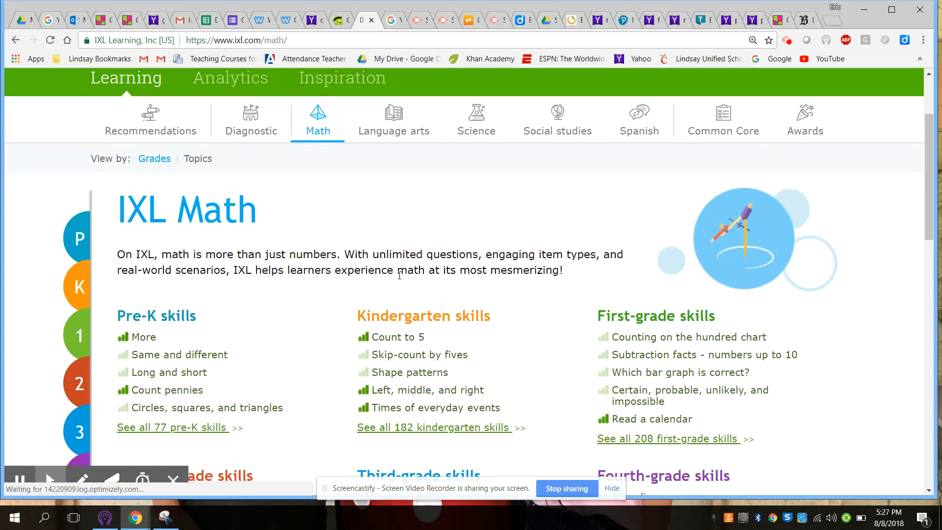
{"action": "scroll", "scroll_direction": "down", "scroll_amount": 3}
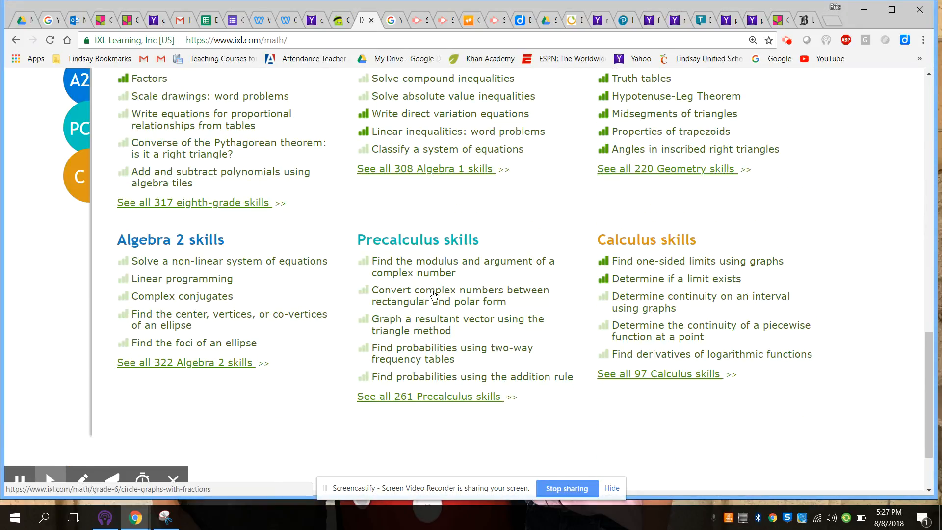
{"action": "scroll", "scroll_direction": "down", "scroll_amount": 3}
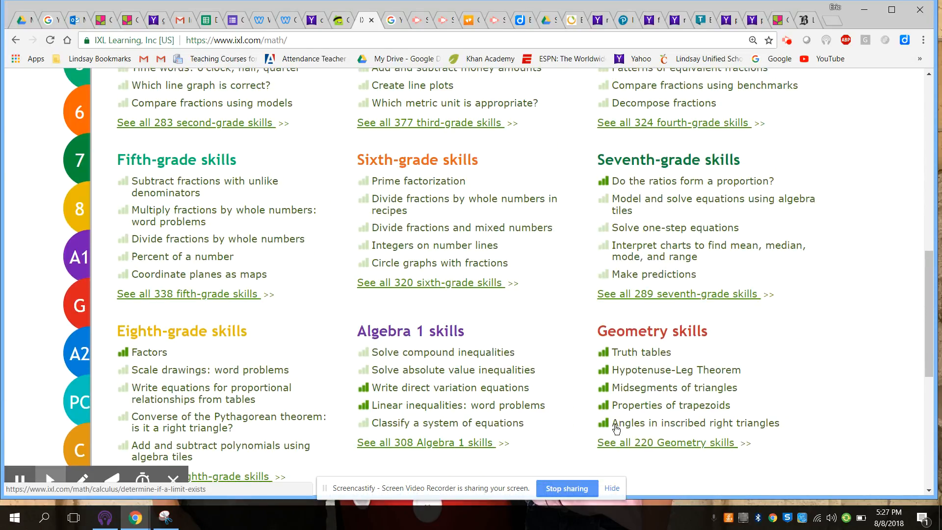
{"action": "left_click", "coordinate": [431, 282]}
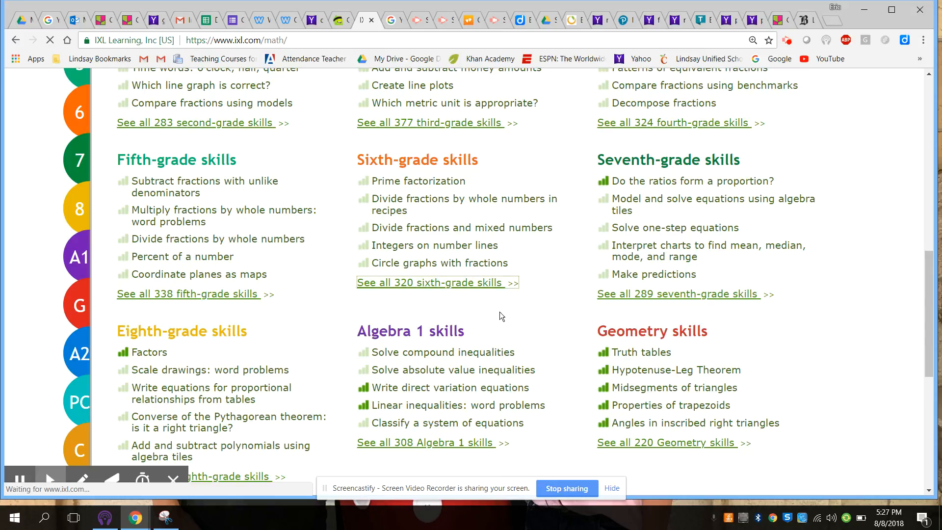
- Review all 320 sixth-grade skills by category, such as whole numbers, integers and one-variable equations
{"action": "left_click", "coordinate": [434, 282]}
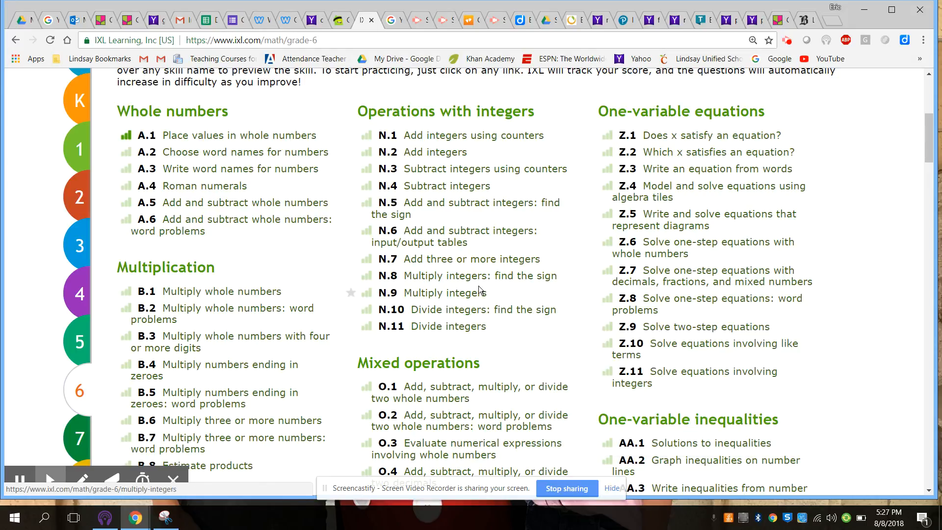
{"action": "scroll", "scroll_direction": "down", "scroll_amount": 3}
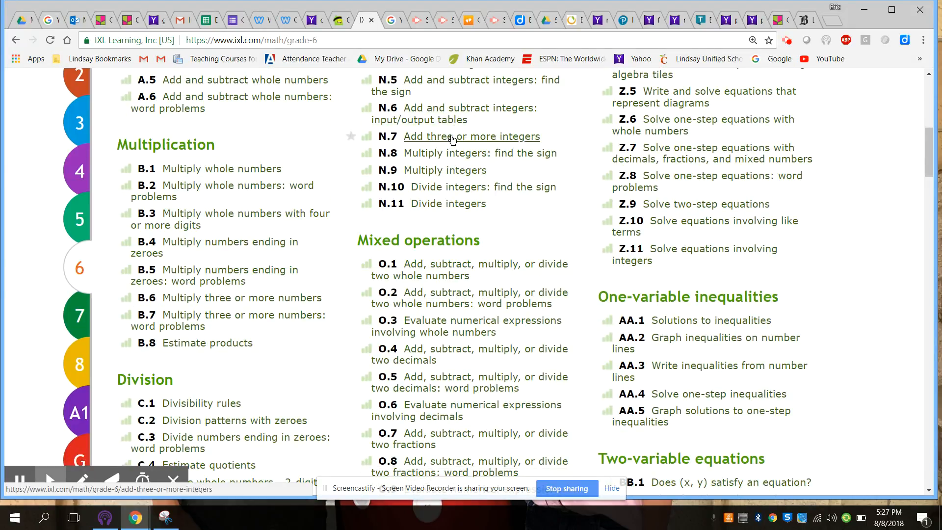
{"action": "left_click", "coordinate": [471, 137]}
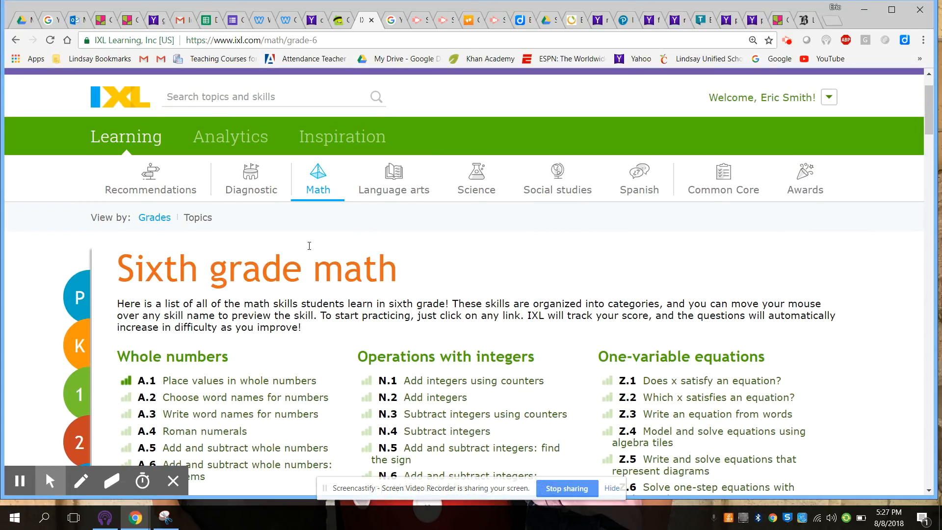
{"action": "mouse_move", "coordinate": [231, 137]}
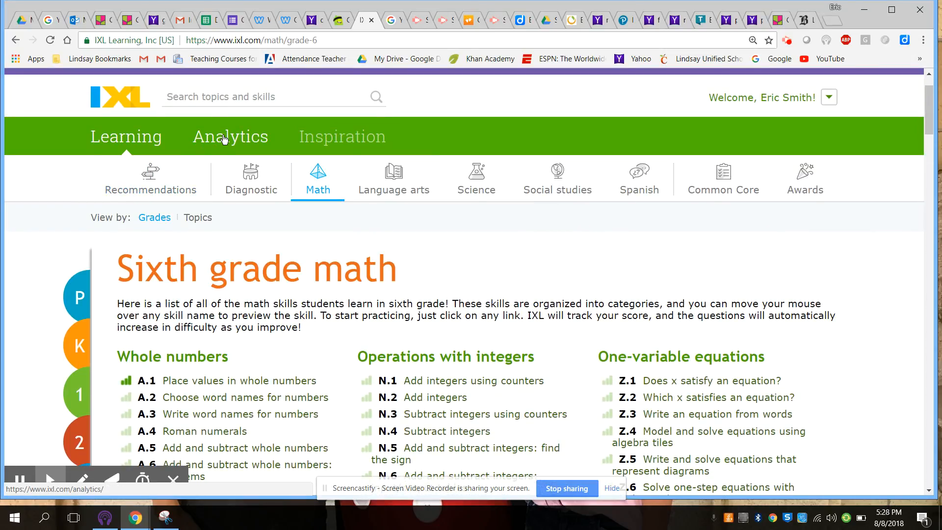
- View the Analytics dashboard totals: 74,959 questions, 930 hr 47 min practice, 629 skills
{"action": "left_click", "coordinate": [231, 136]}
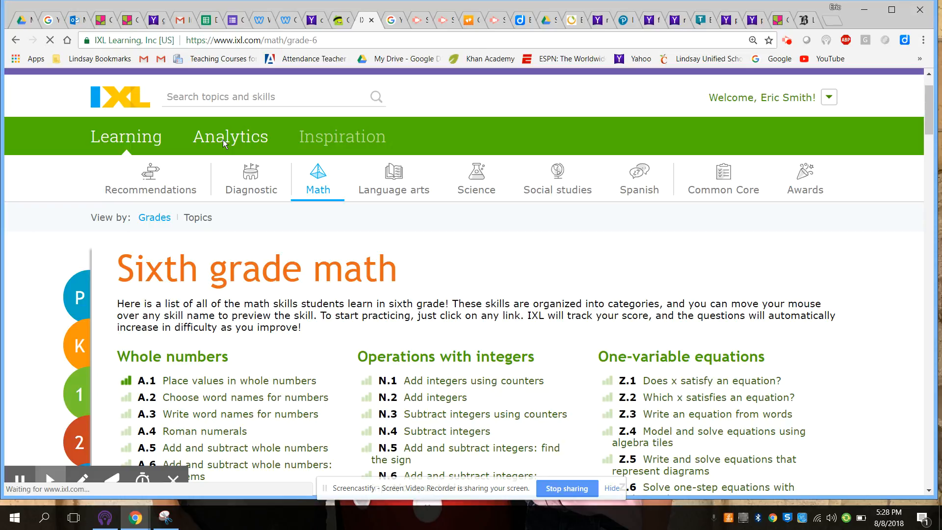
{"action": "left_click", "coordinate": [230, 136]}
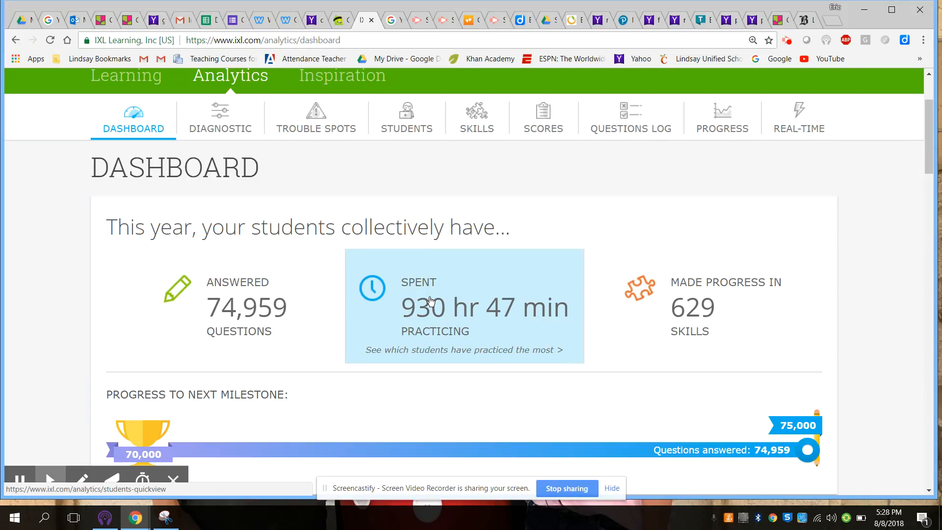
{"action": "scroll", "scroll_direction": "down", "scroll_amount": 3}
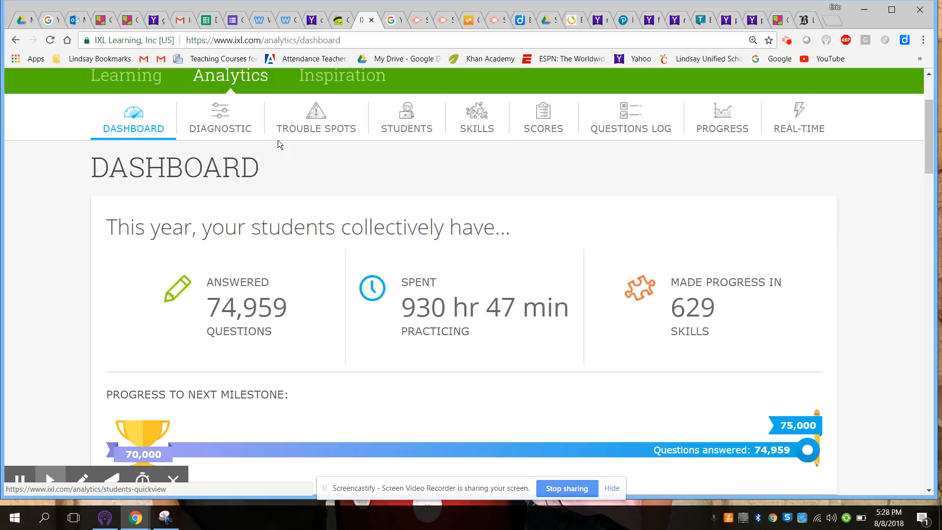
{"action": "left_click", "coordinate": [407, 117]}
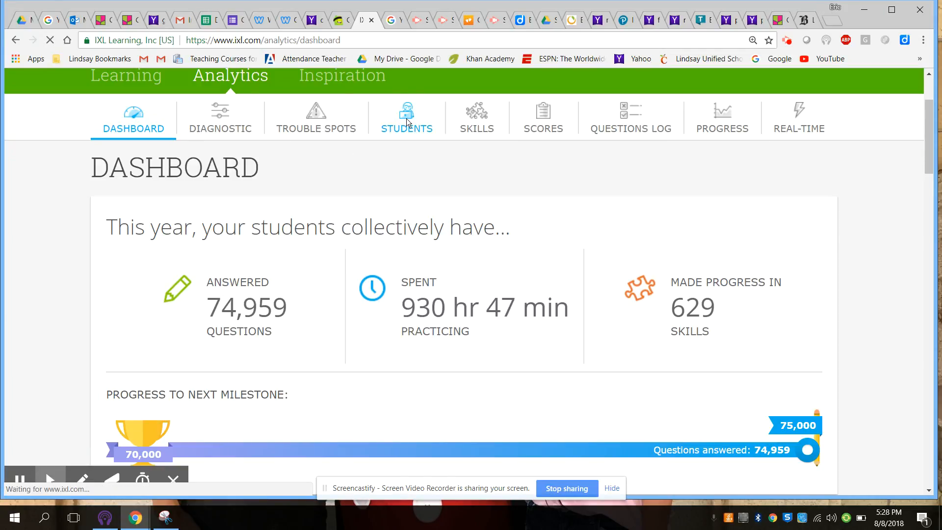
- Scroll the Students Quickview list of question counts, practice time and recent skills with SmartScores
{"action": "left_click", "coordinate": [407, 117]}
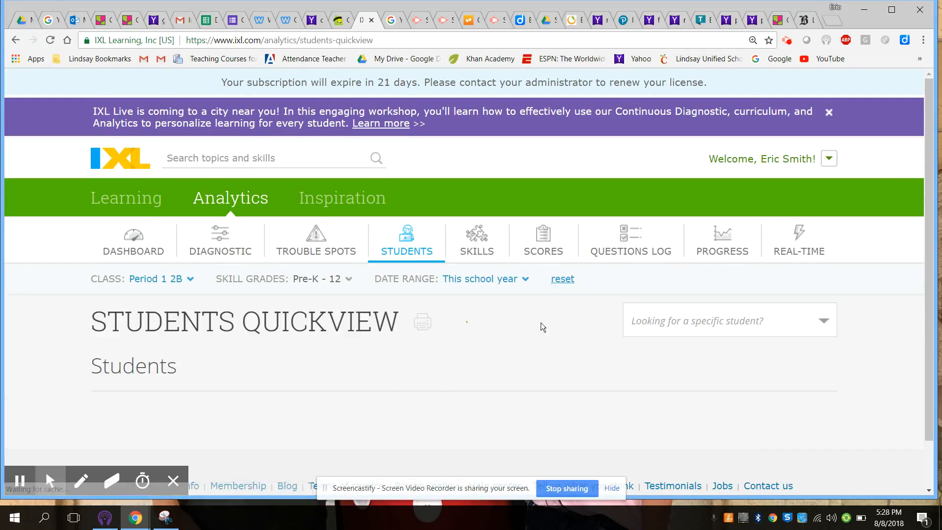
{"action": "scroll", "scroll_direction": "down", "scroll_amount": 3}
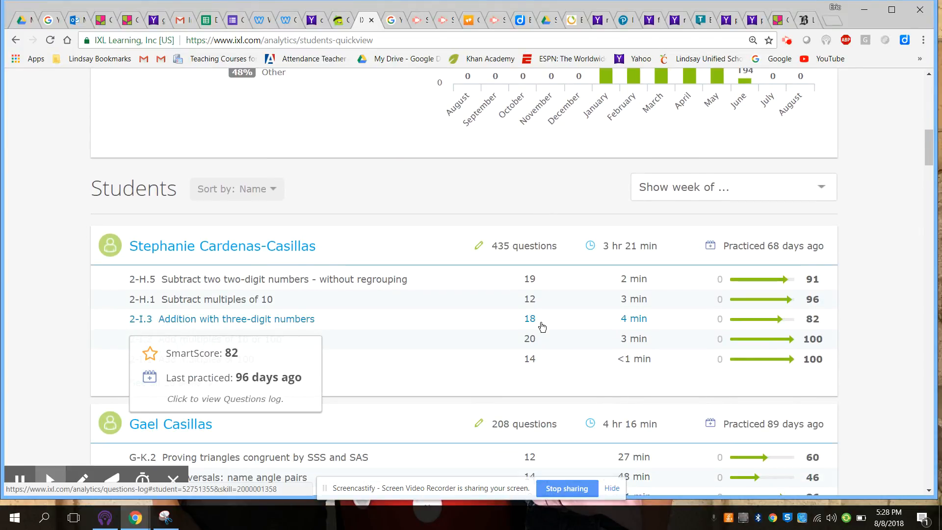
{"action": "mouse_move", "coordinate": [870, 321]}
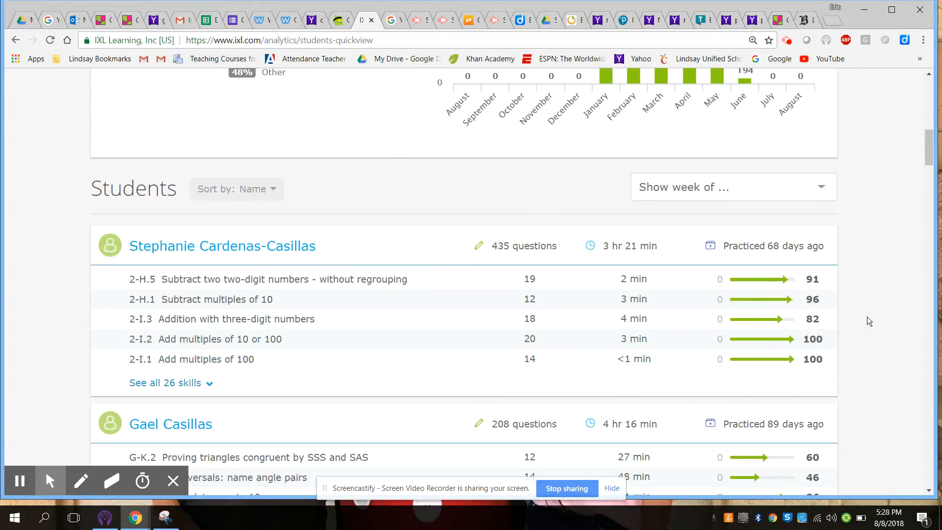
{"action": "scroll", "scroll_direction": "down", "scroll_amount": 3}
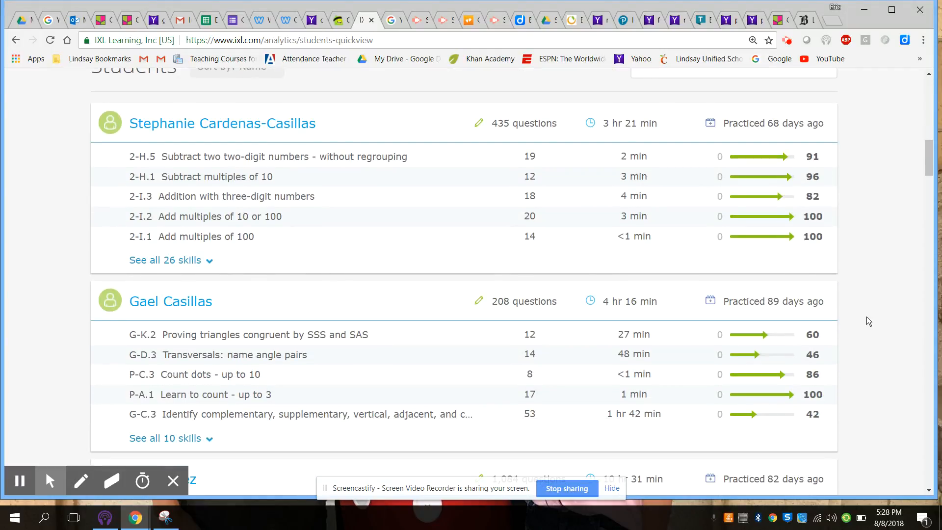
{"action": "mouse_move", "coordinate": [872, 324]}
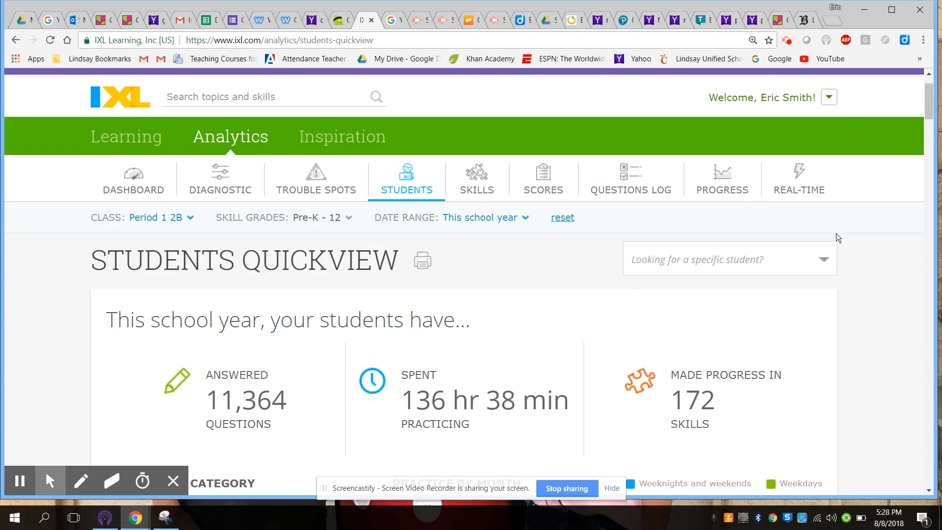
{"action": "mouse_move", "coordinate": [607, 262]}
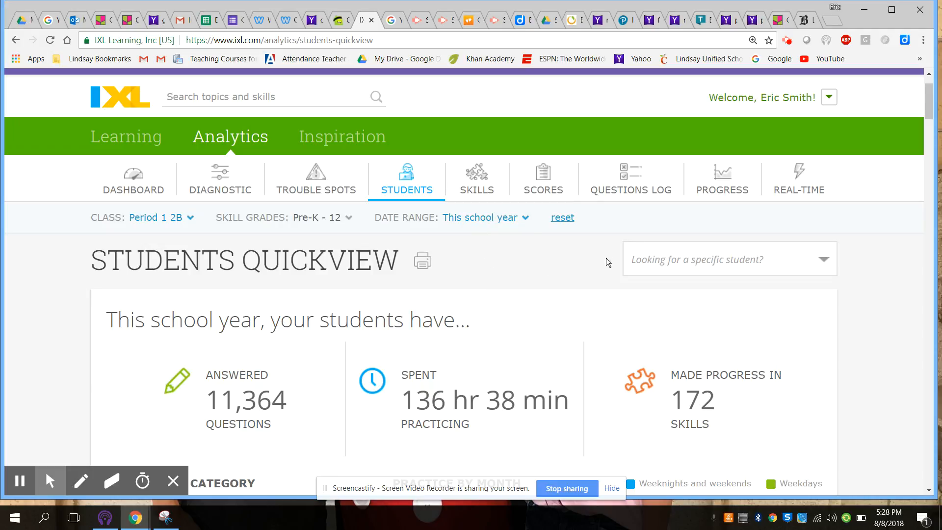
- View the Real-Time Center for Period 1 2B, showing zero active students
{"action": "left_click", "coordinate": [798, 179]}
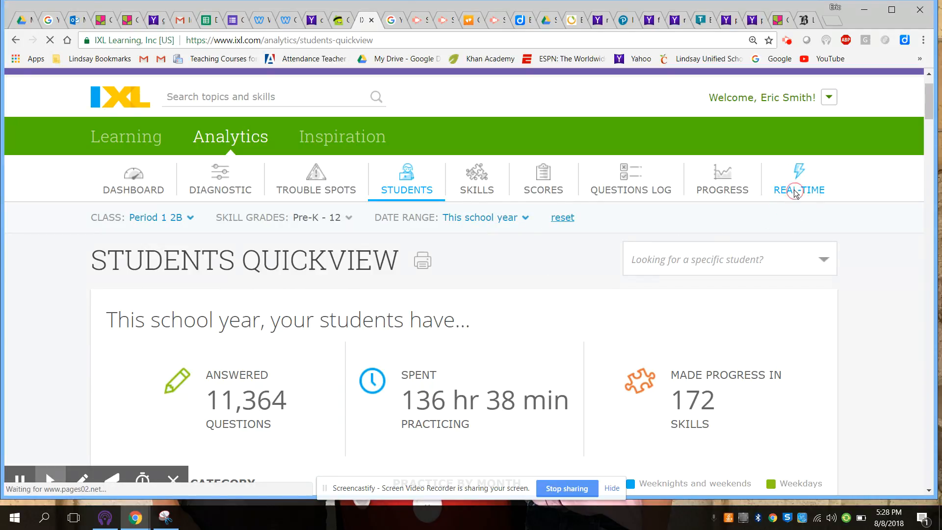
{"action": "left_click", "coordinate": [799, 180]}
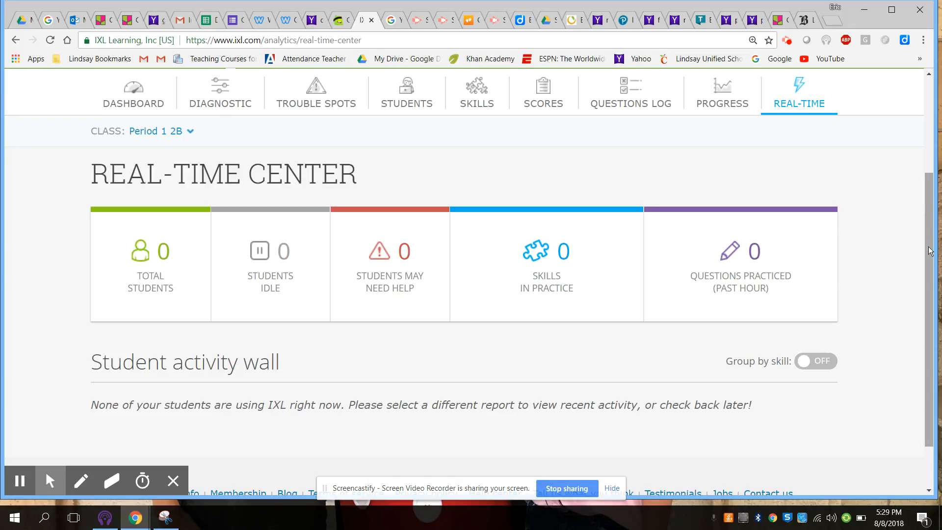
{"action": "scroll", "scroll_direction": "up", "scroll_amount": 3}
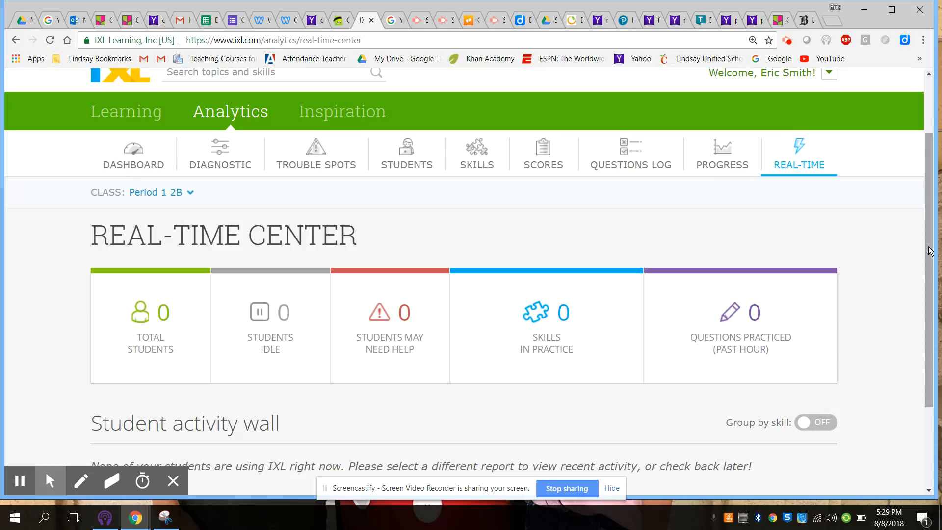